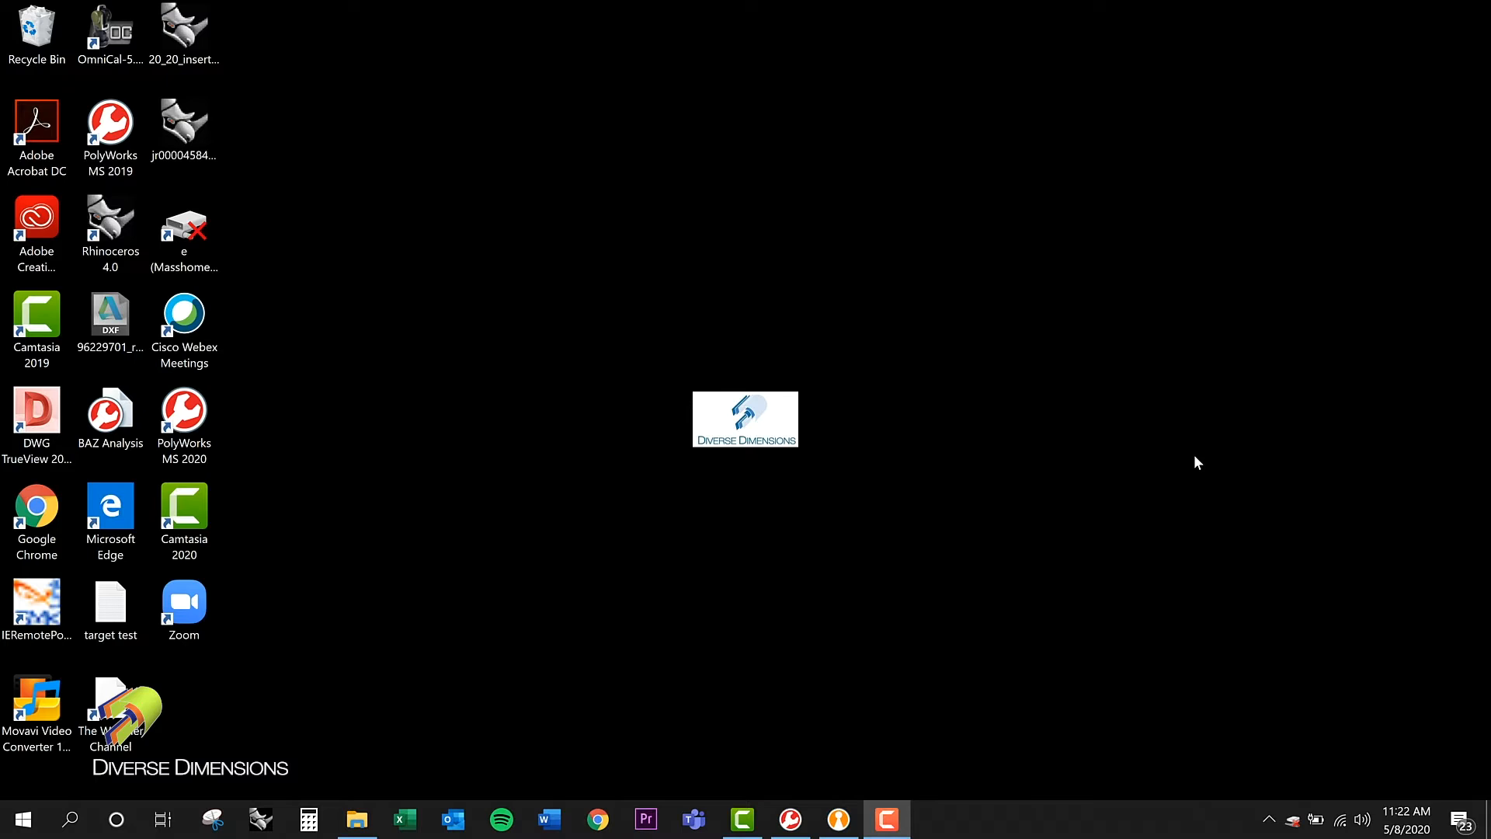
{"action": "mouse_move", "coordinate": [857, 774]}
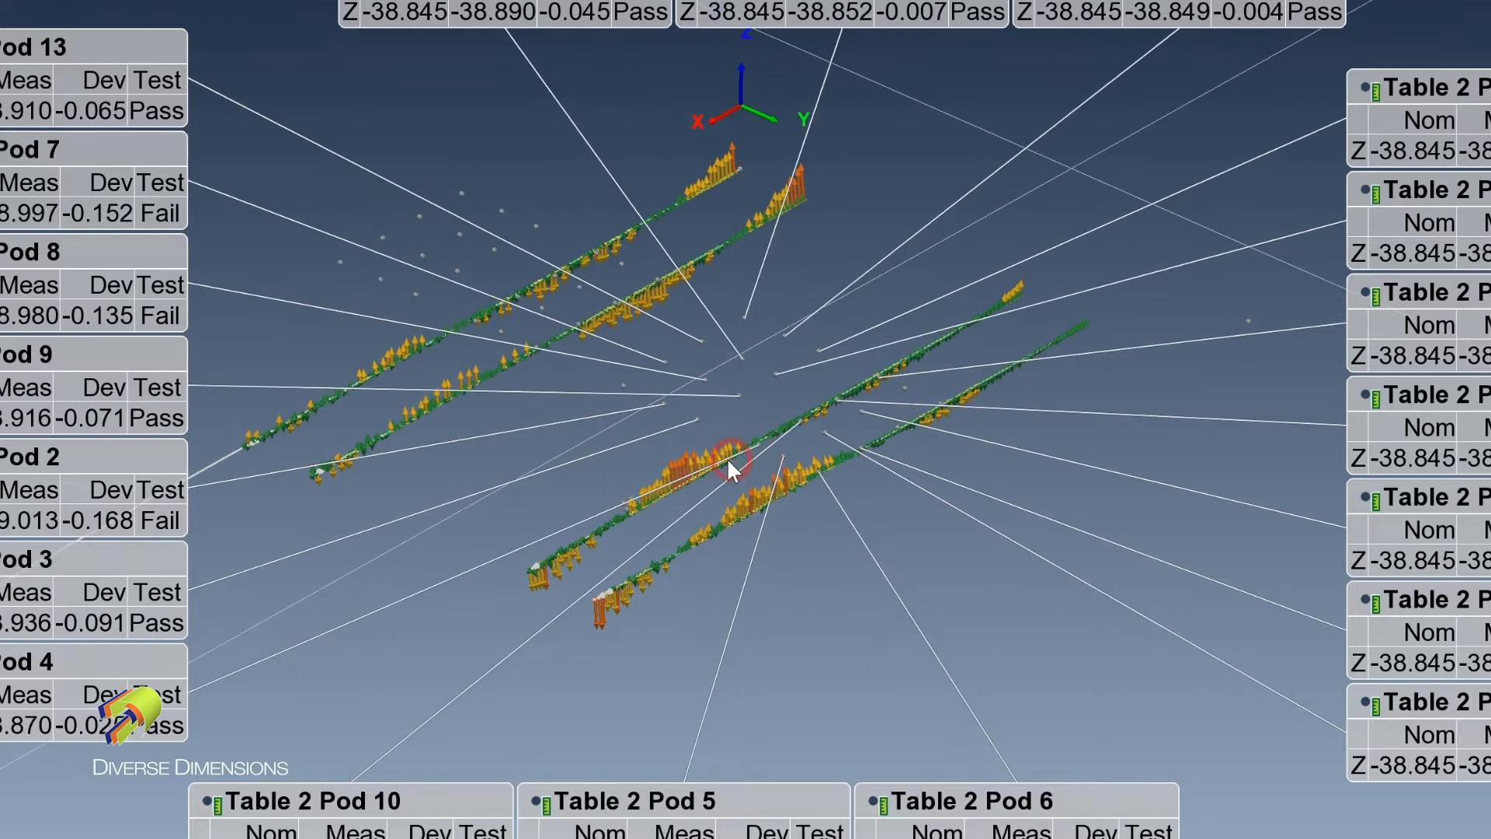
{"action": "mouse_move", "coordinate": [528, 503]}
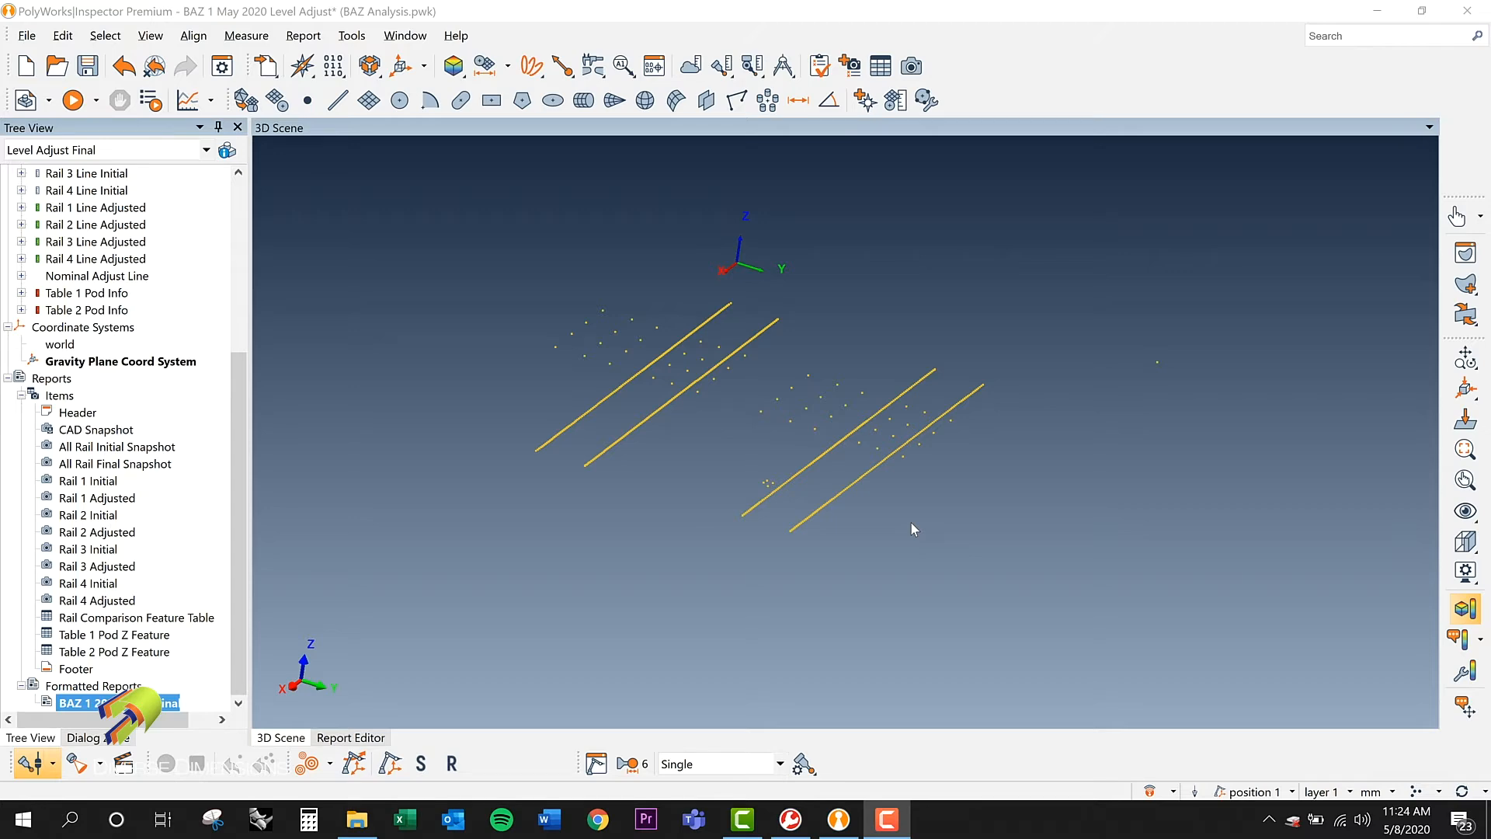
{"action": "mouse_move", "coordinate": [1335, 121]}
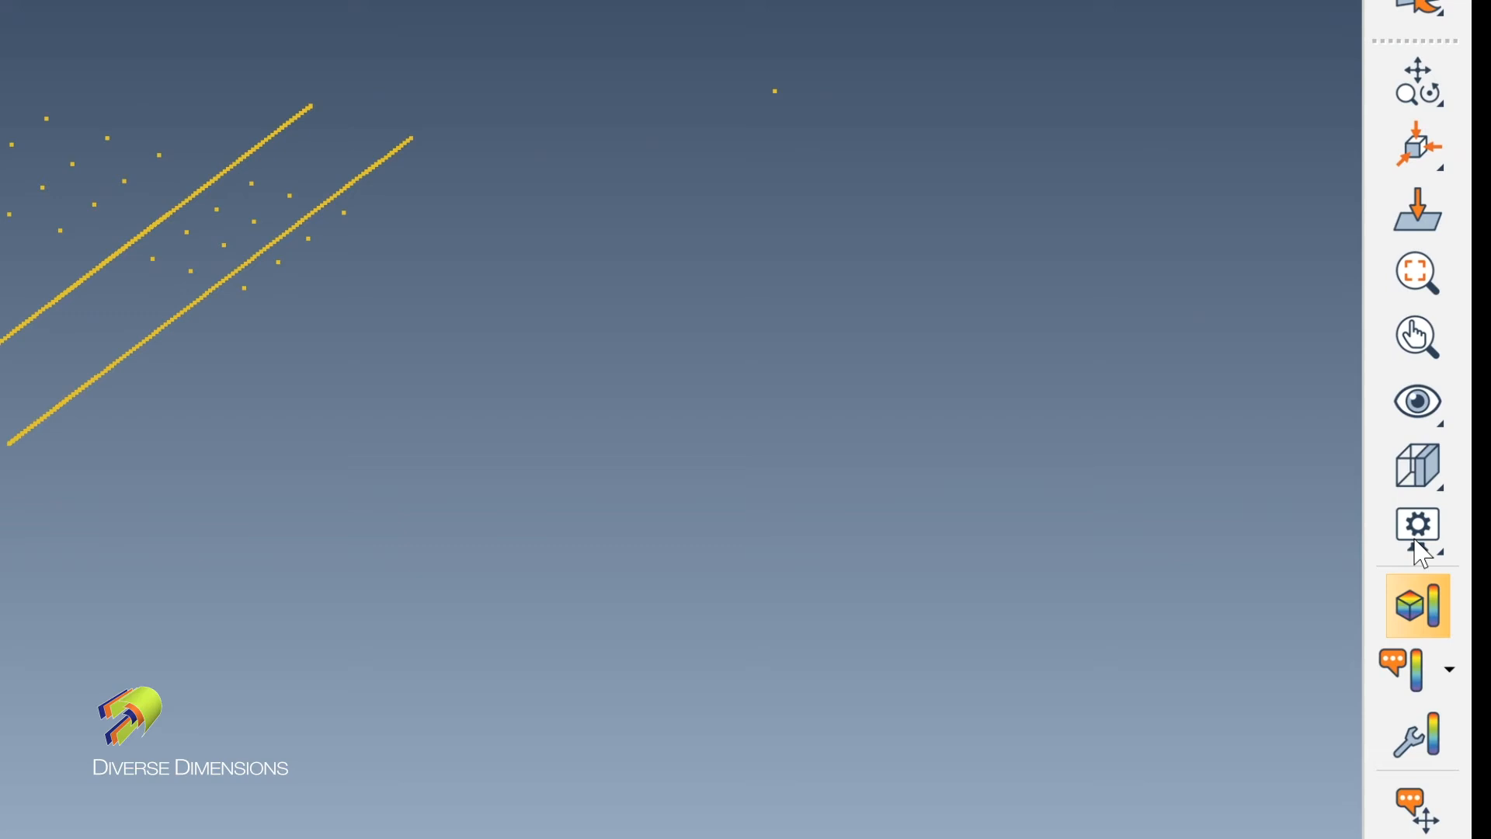
Step: Show the digital readout via the scene display elements list under Device
{"action": "left_click", "coordinate": [1416, 524]}
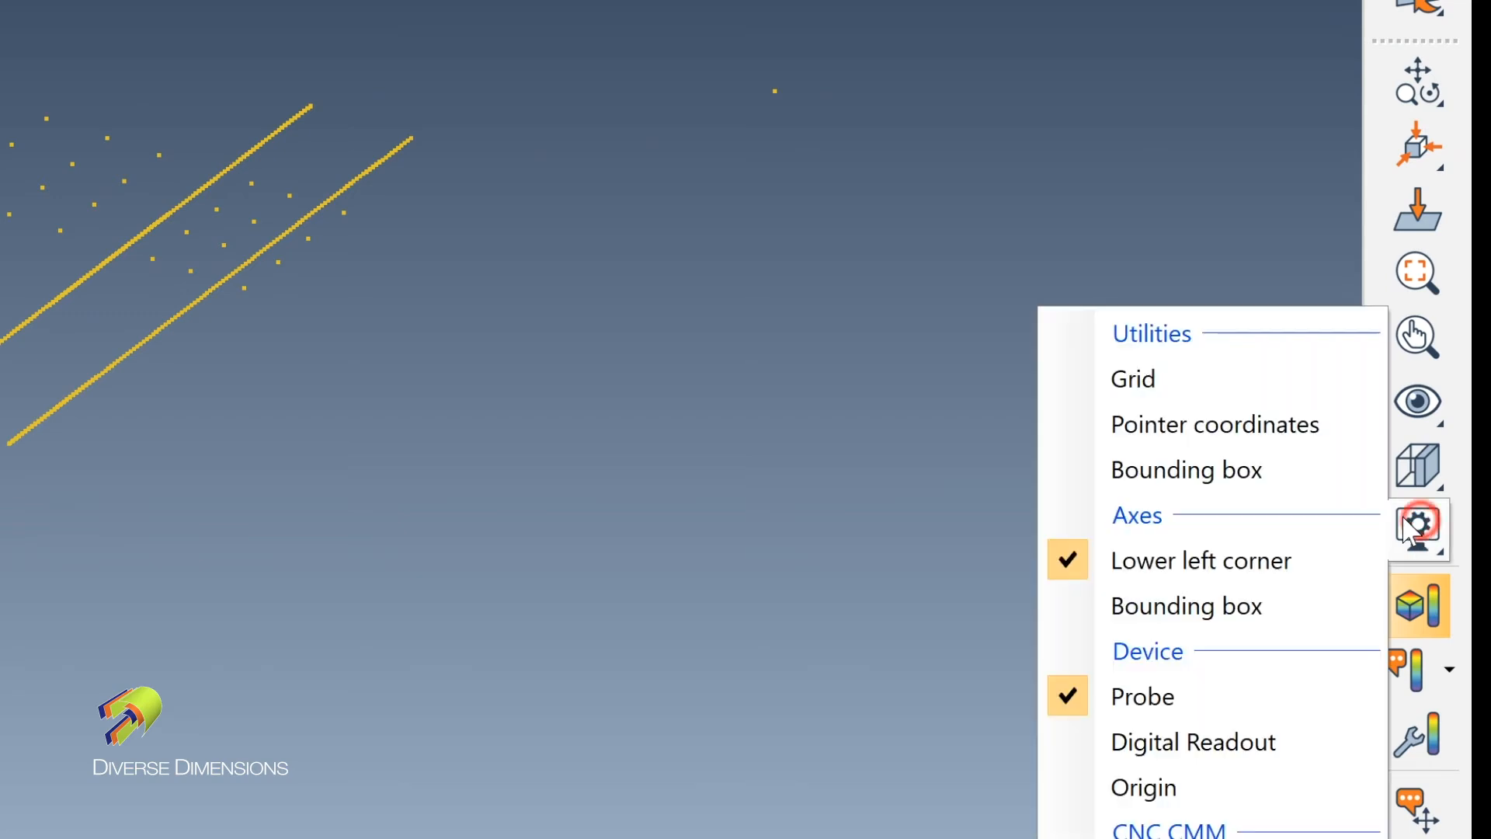
{"action": "mouse_move", "coordinate": [1193, 742]}
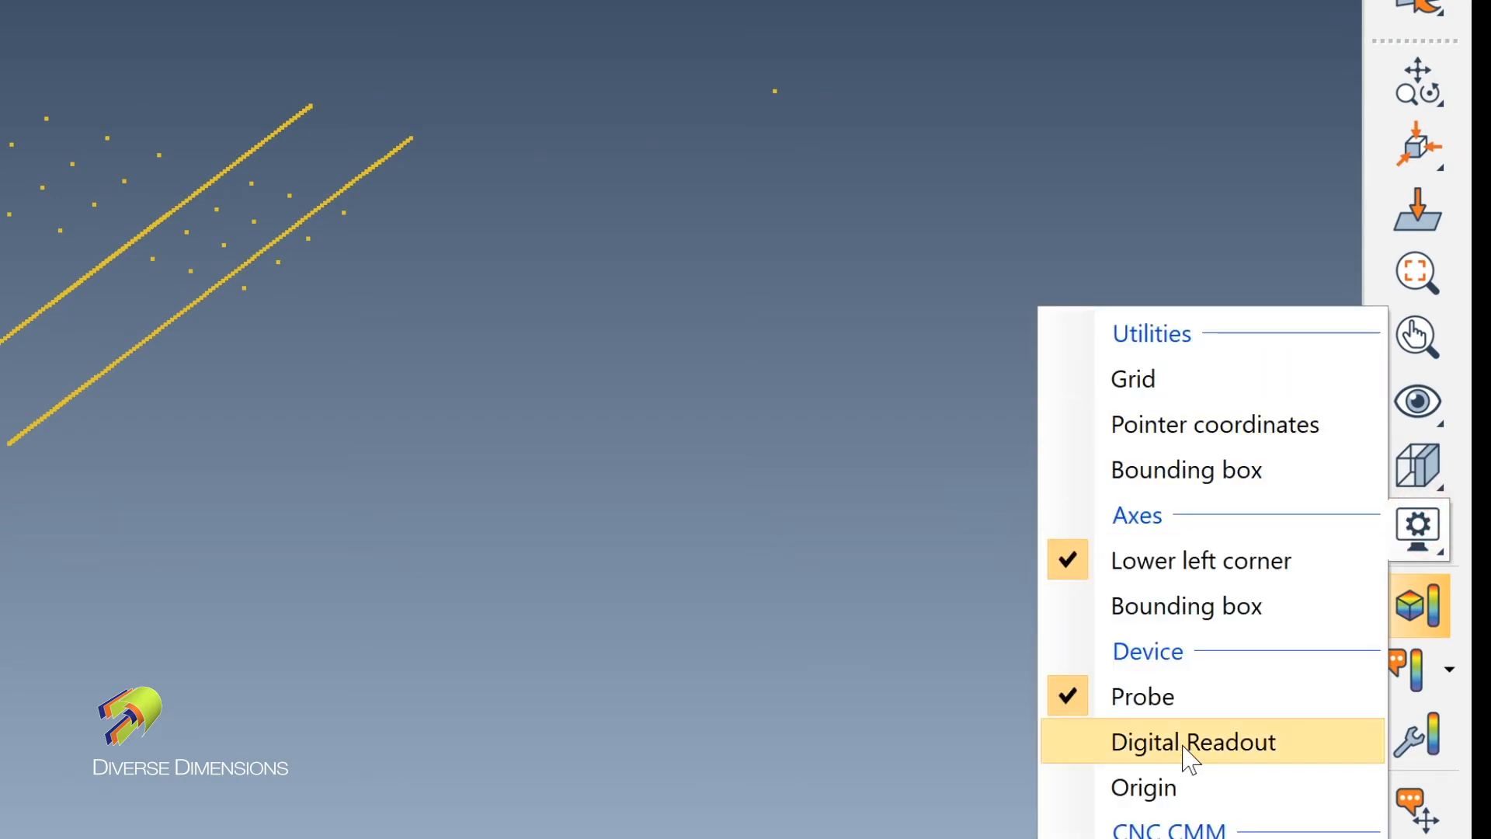
{"action": "left_click", "coordinate": [1193, 742]}
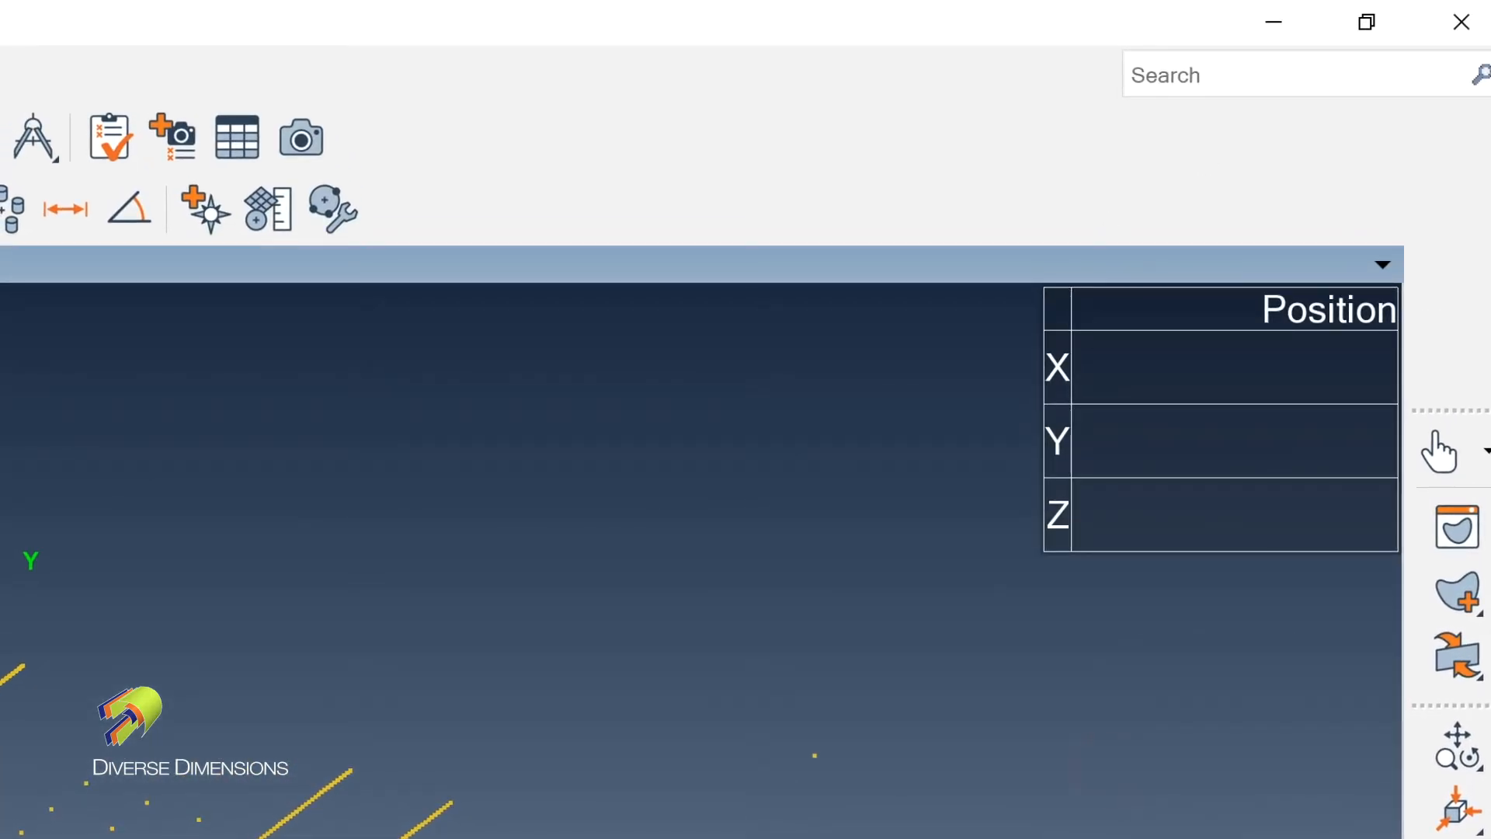
{"action": "mouse_move", "coordinate": [982, 493]}
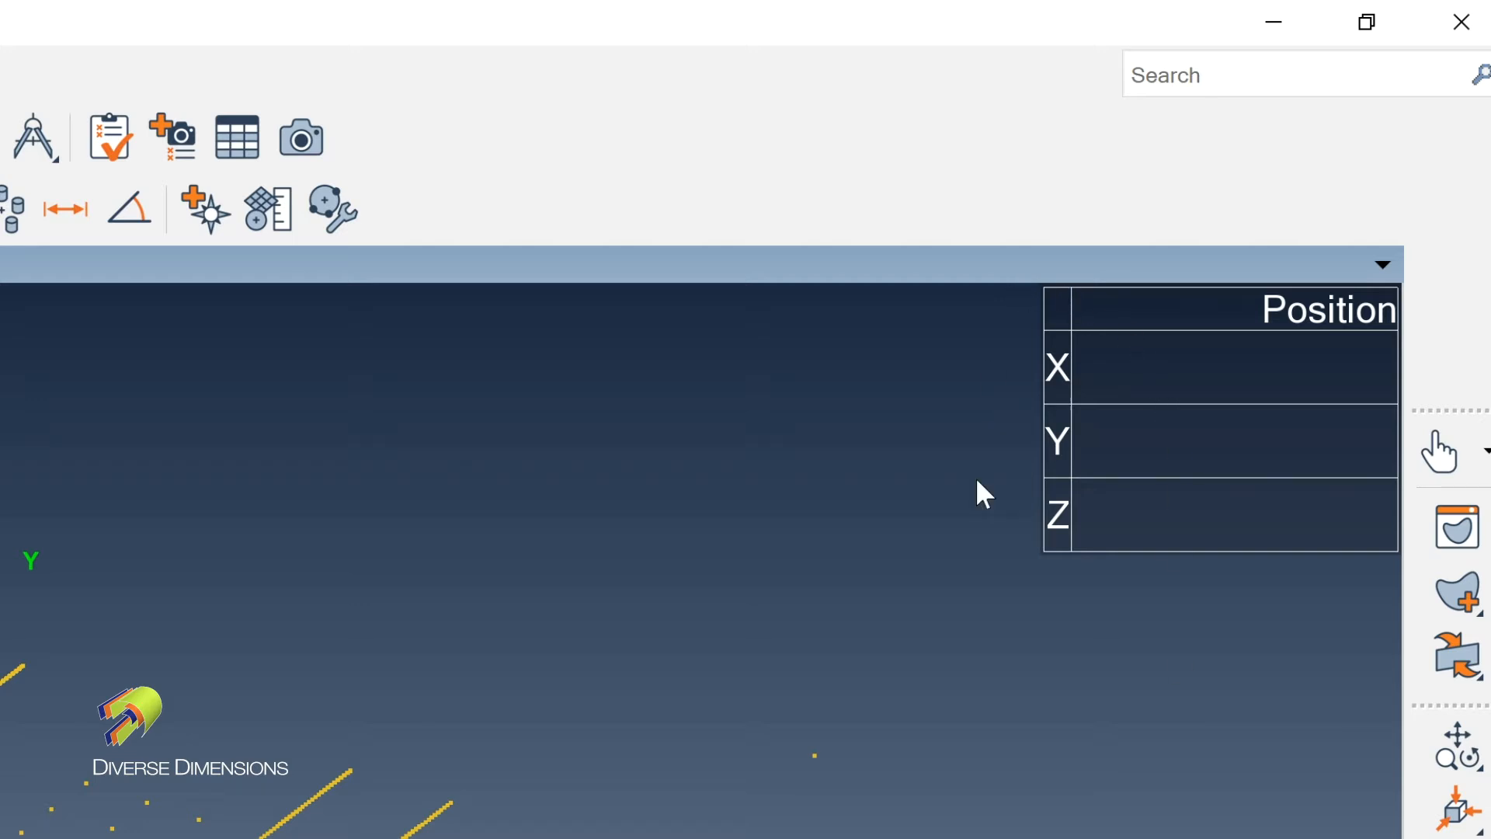
{"action": "mouse_move", "coordinate": [1232, 619]}
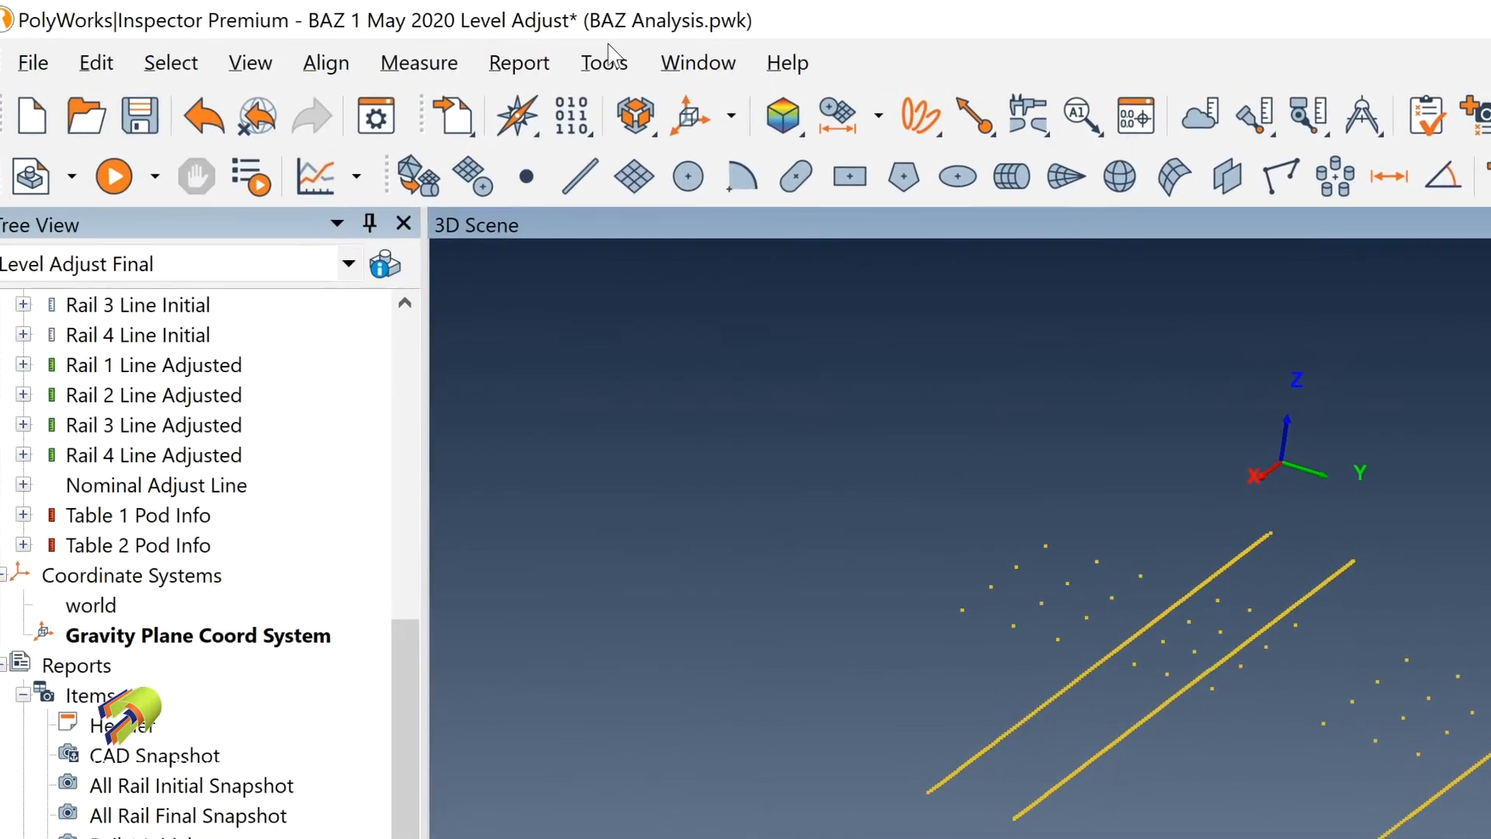
{"action": "mouse_move", "coordinate": [389, 116]}
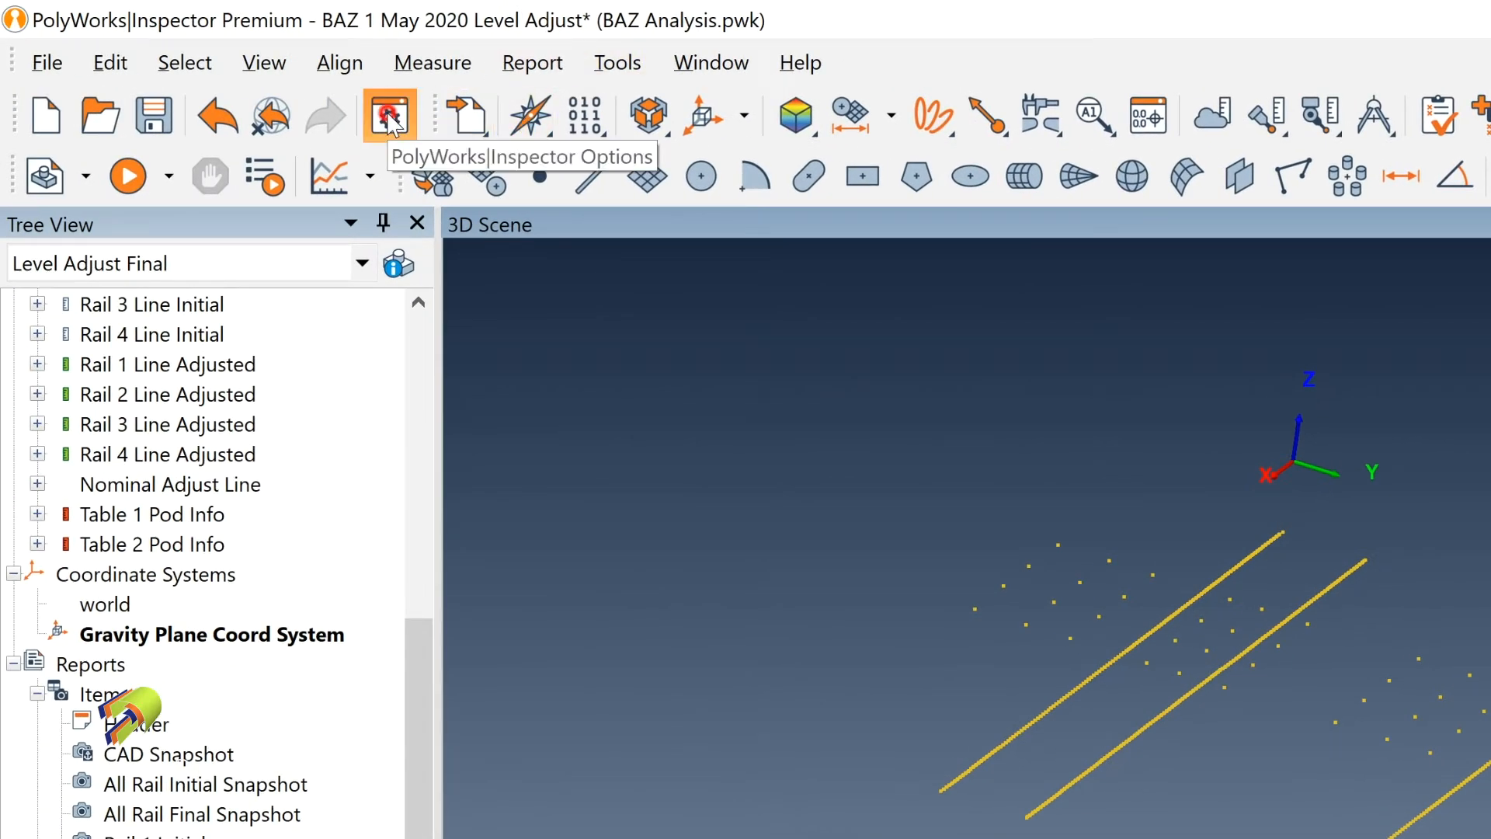
Step: Navigate the options tree to Display > Probing and Scanning > Digital Readout's display page
{"action": "left_click", "coordinate": [389, 116]}
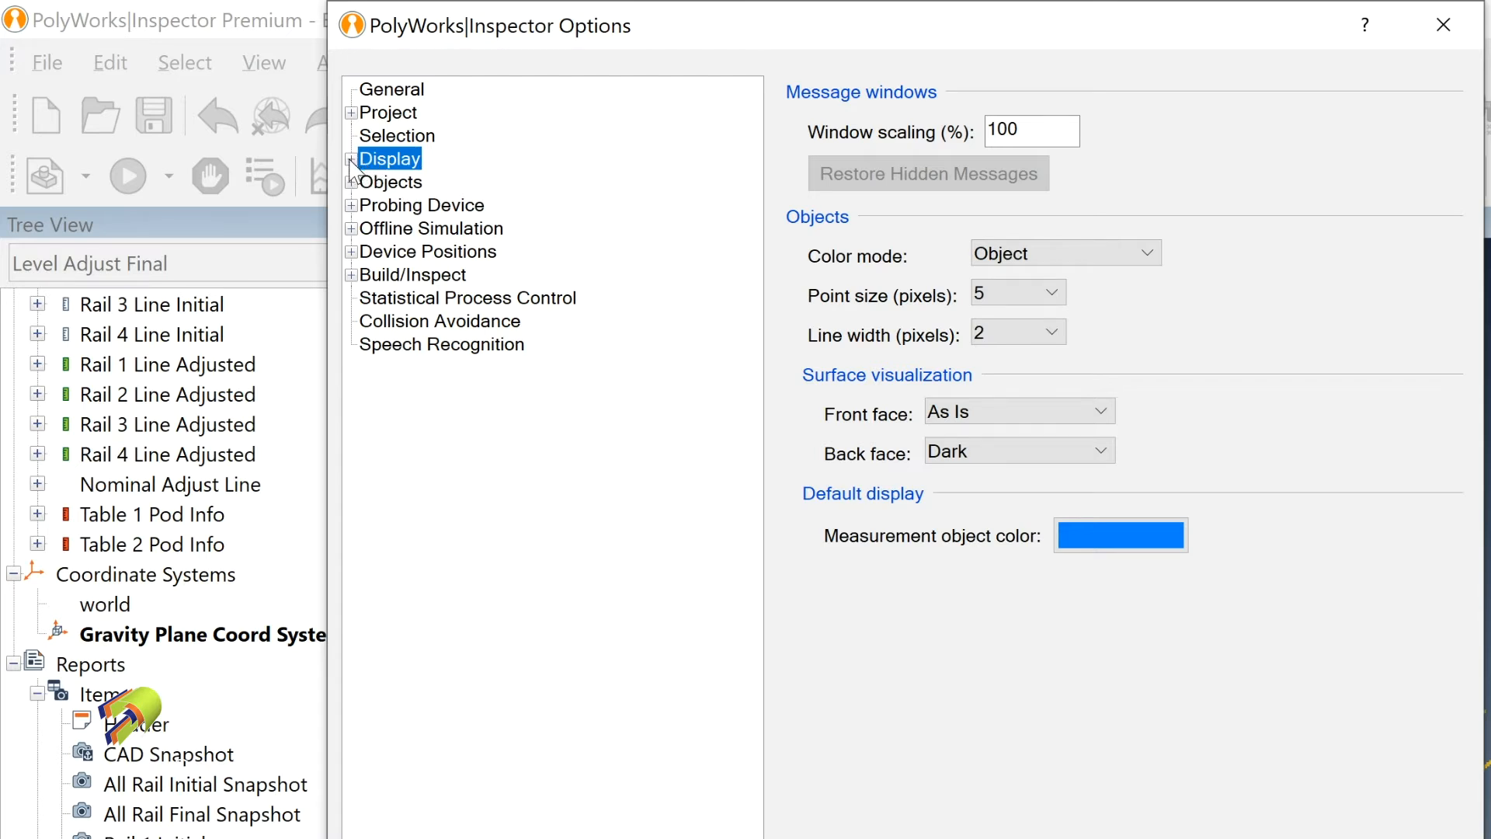
{"action": "left_click", "coordinate": [352, 158]}
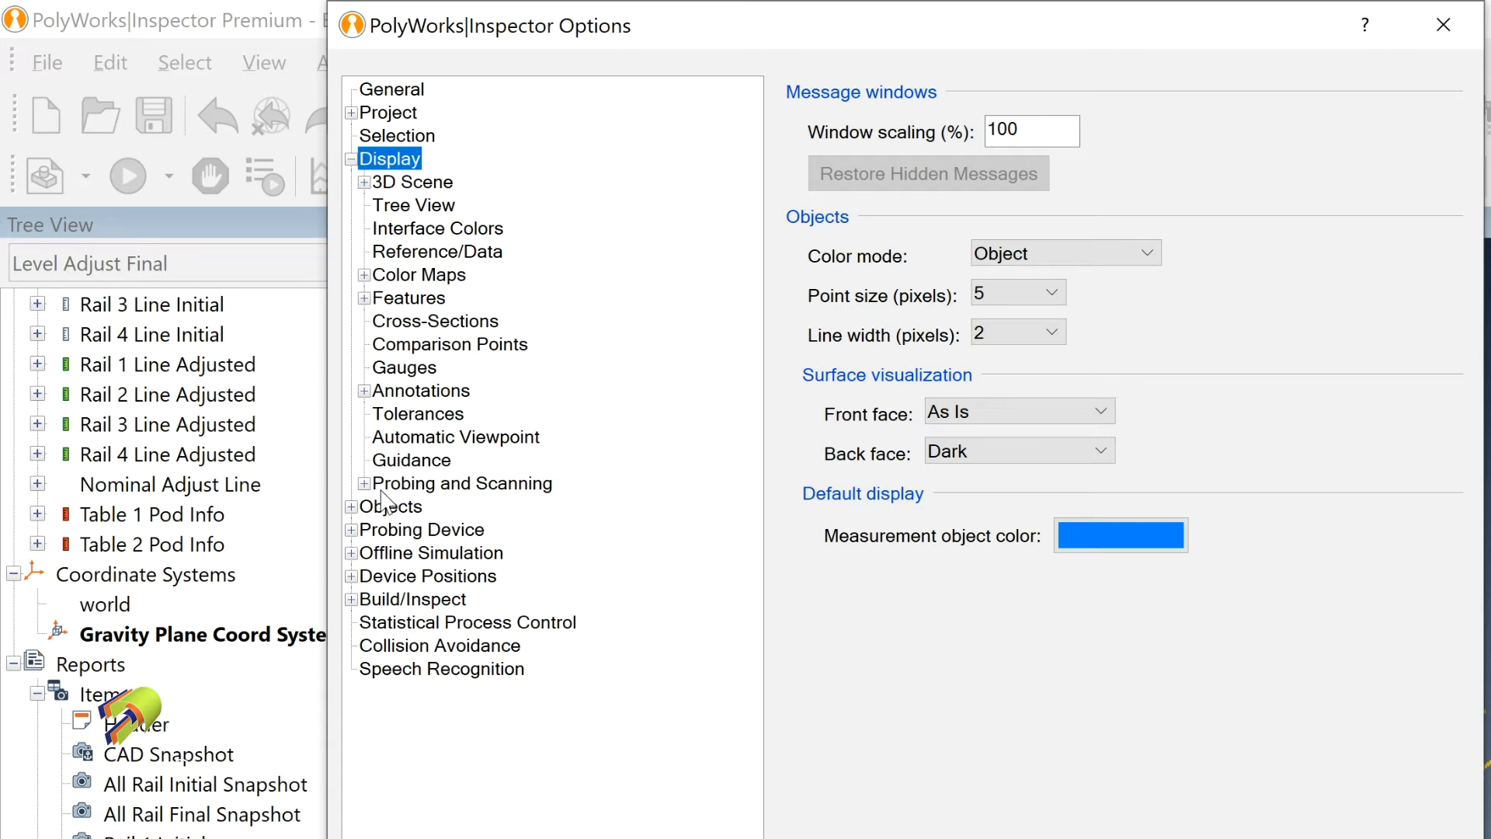
{"action": "left_click", "coordinate": [365, 483]}
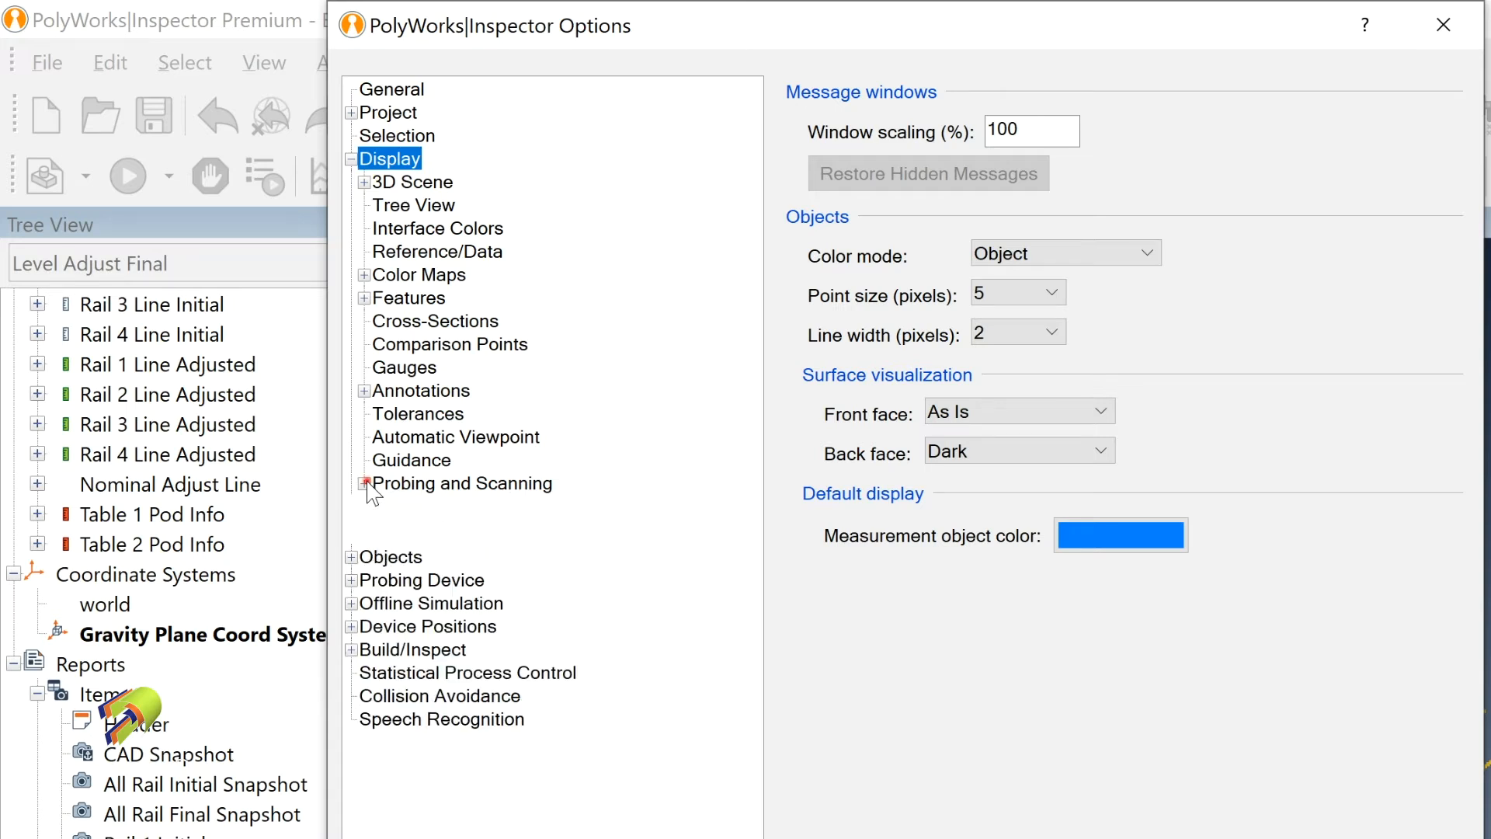
{"action": "left_click", "coordinate": [365, 483]}
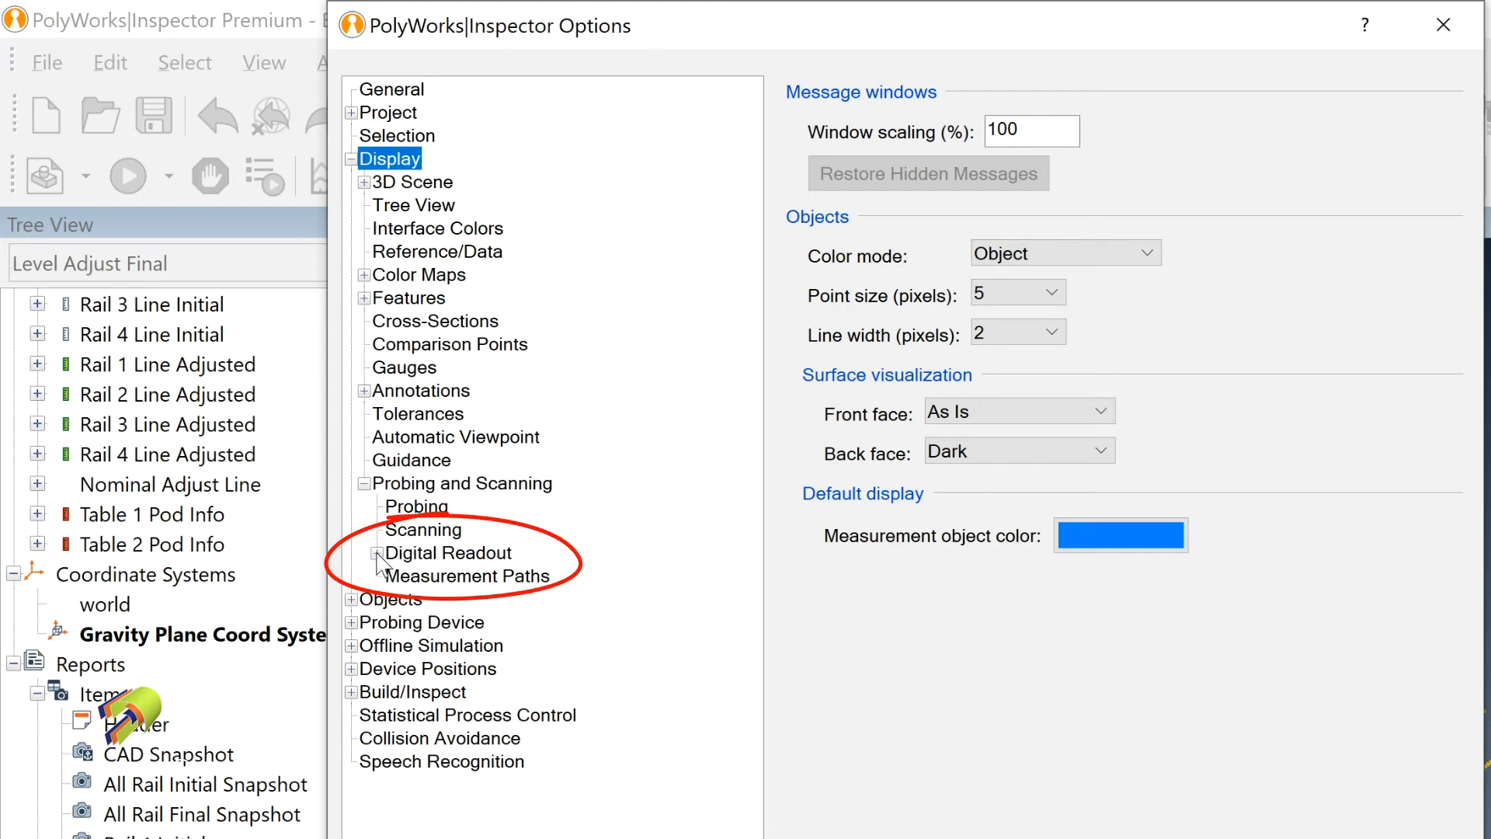
{"action": "left_click", "coordinate": [351, 552]}
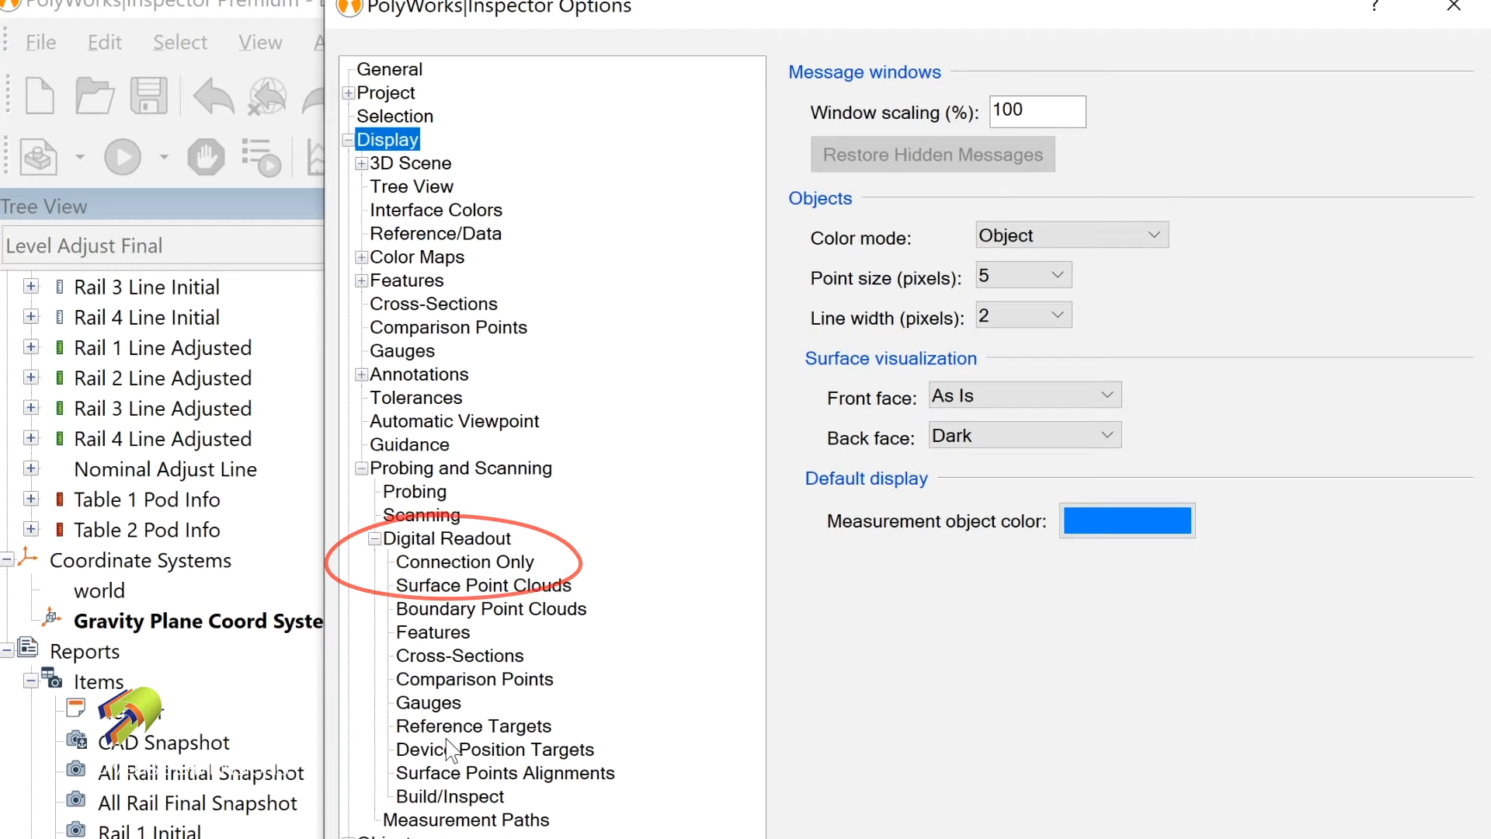
{"action": "scroll", "scroll_direction": "down", "scroll_amount": 3}
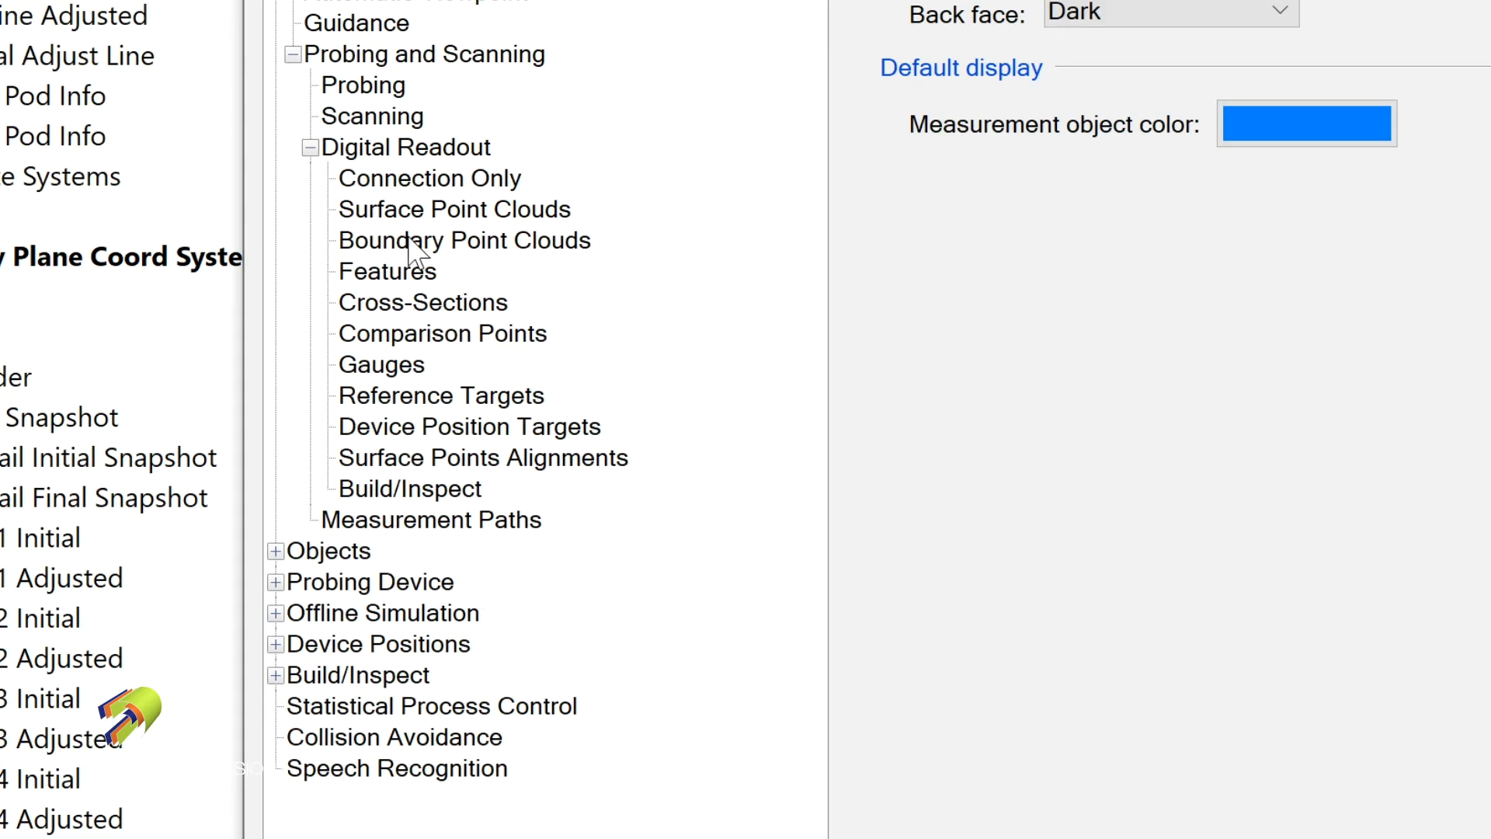
{"action": "left_click", "coordinate": [406, 147]}
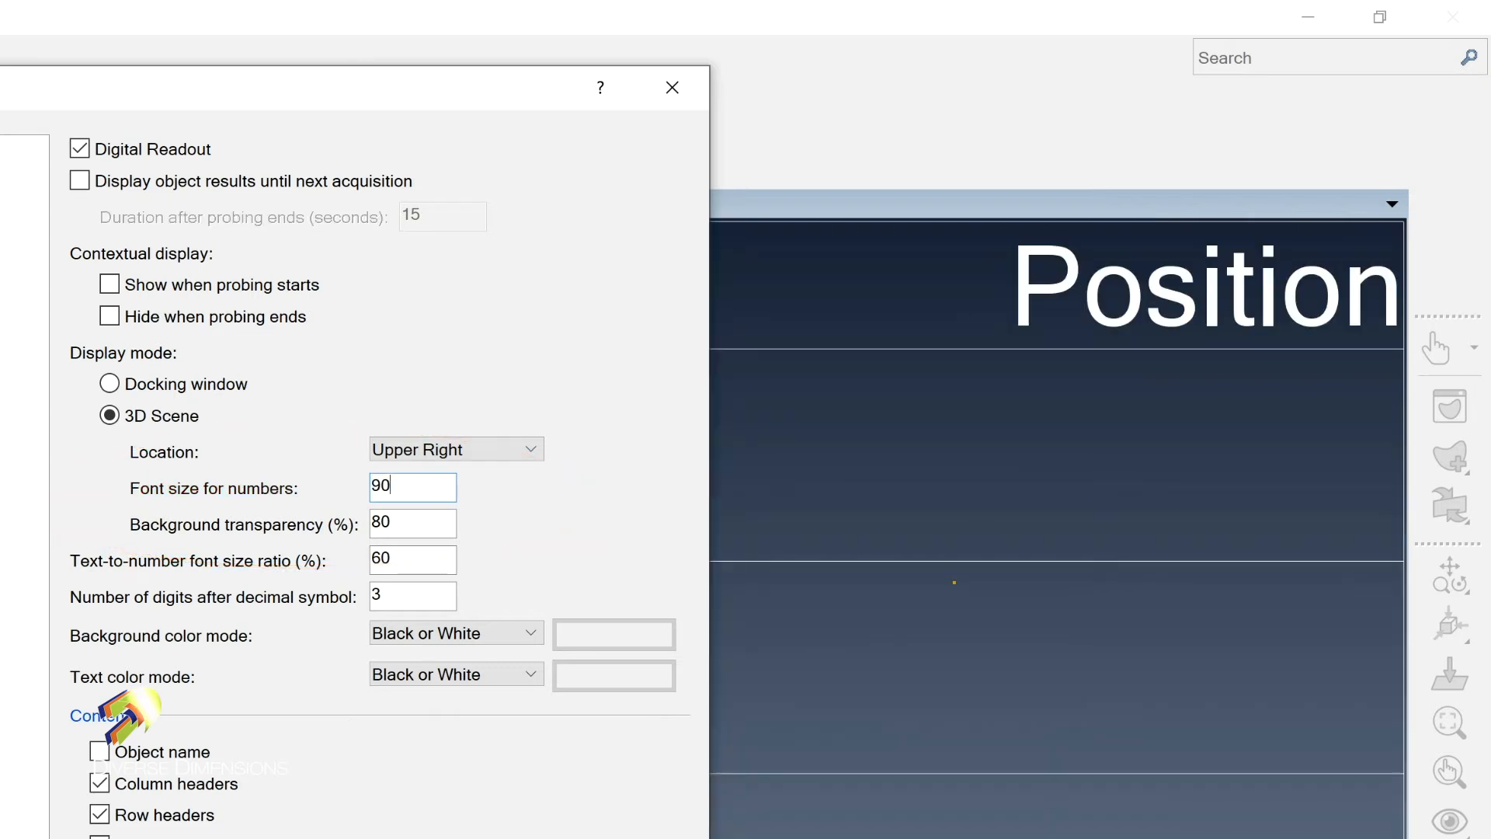
{"action": "mouse_move", "coordinate": [299, 99]}
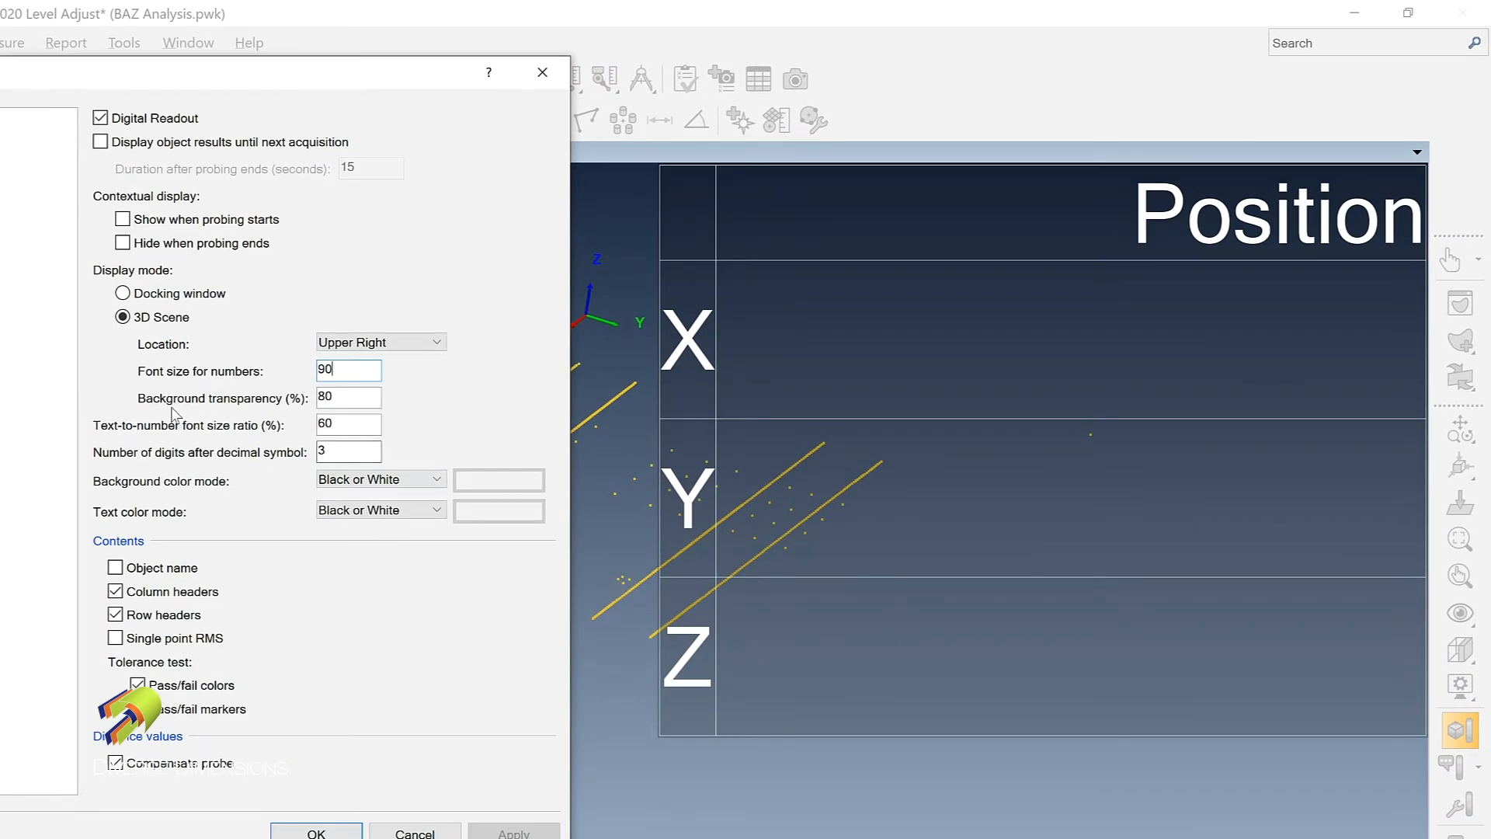
Step: Set the readout's Background transparency to 0% so it renders fully opaque
{"action": "triple_click", "coordinate": [348, 397]}
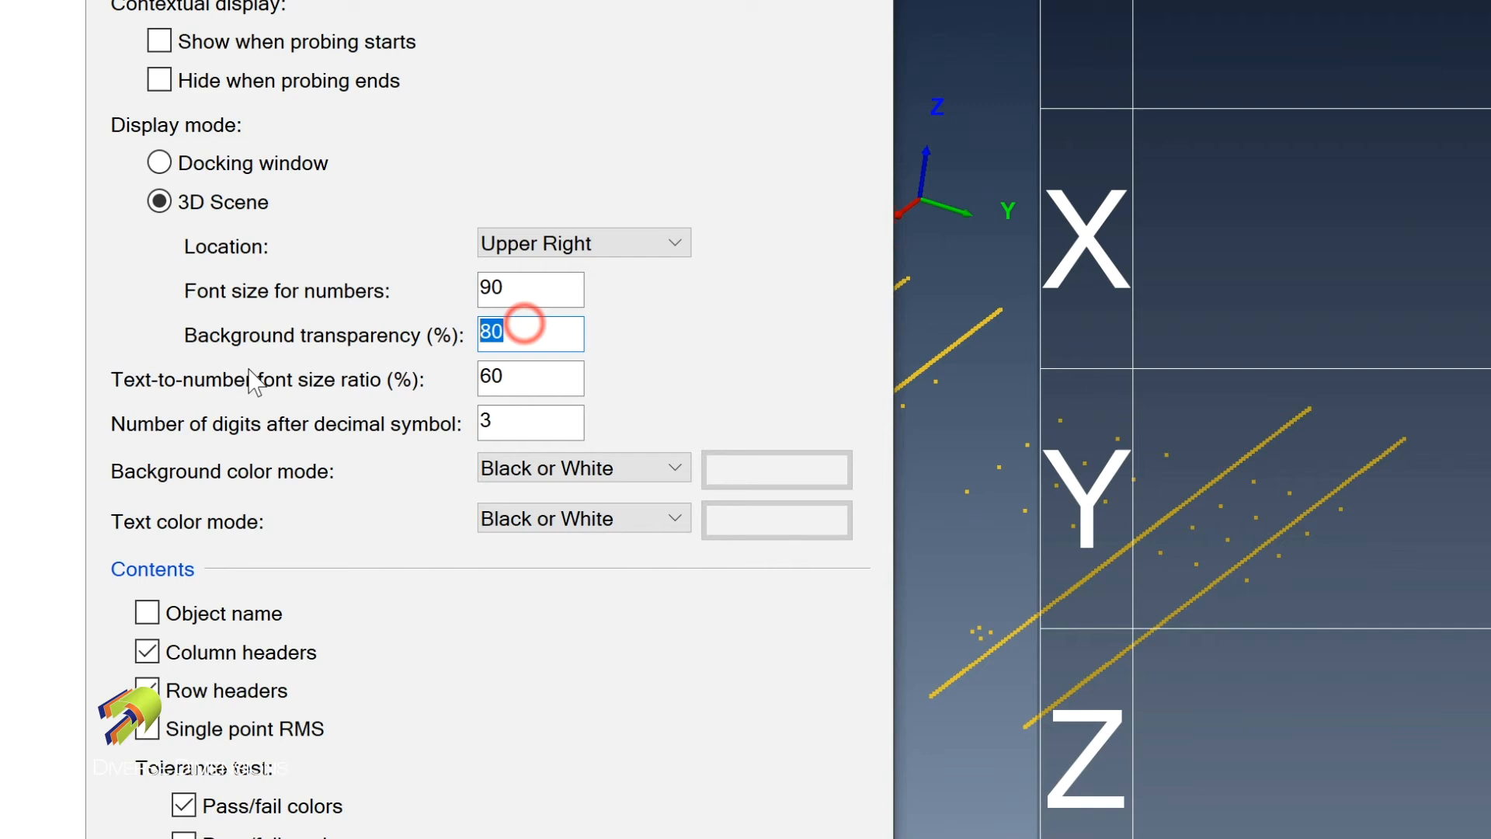
{"action": "mouse_move", "coordinate": [578, 292]}
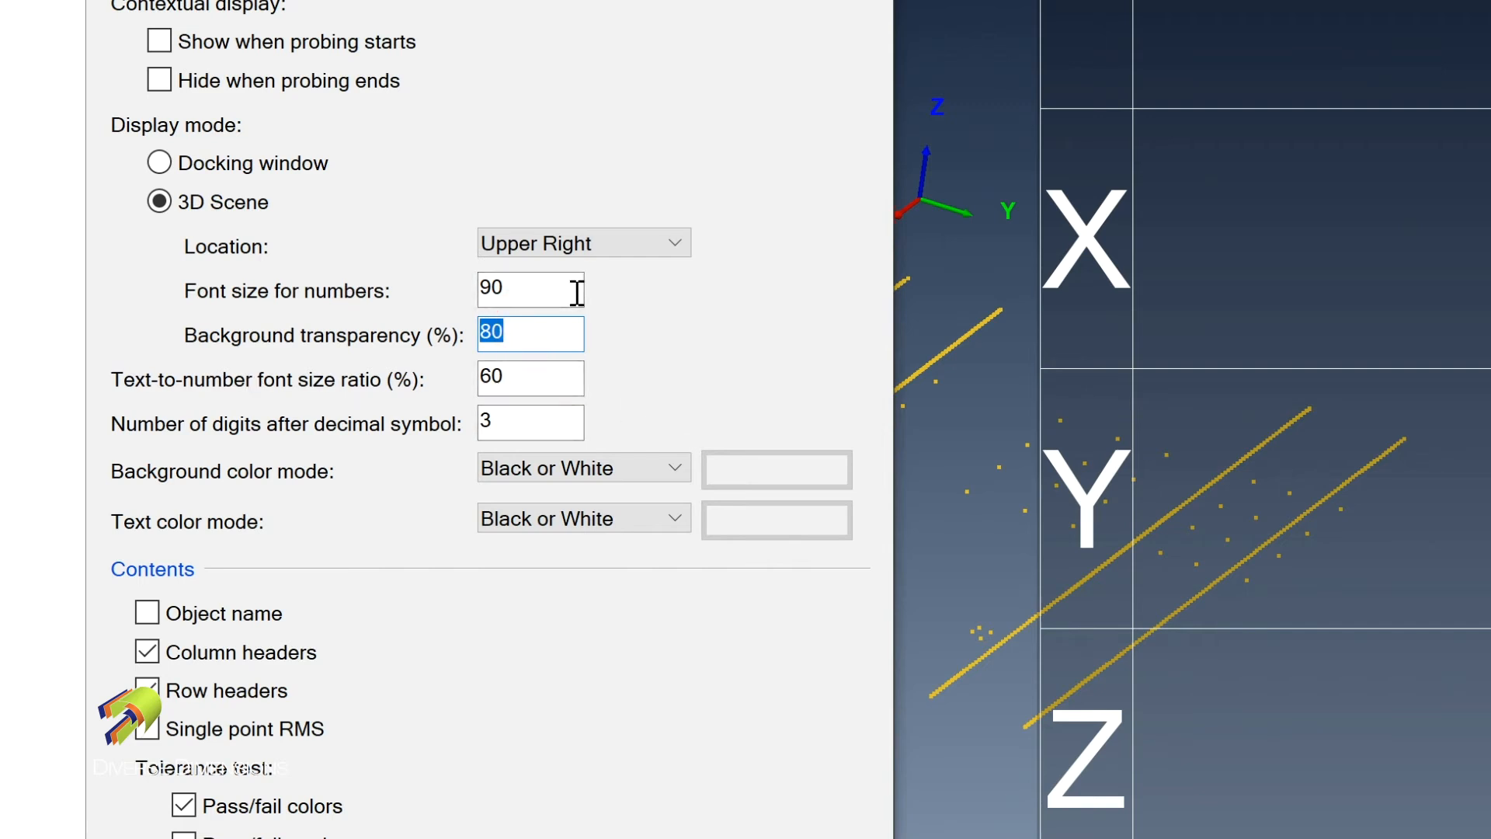
{"action": "mouse_move", "coordinate": [614, 325]}
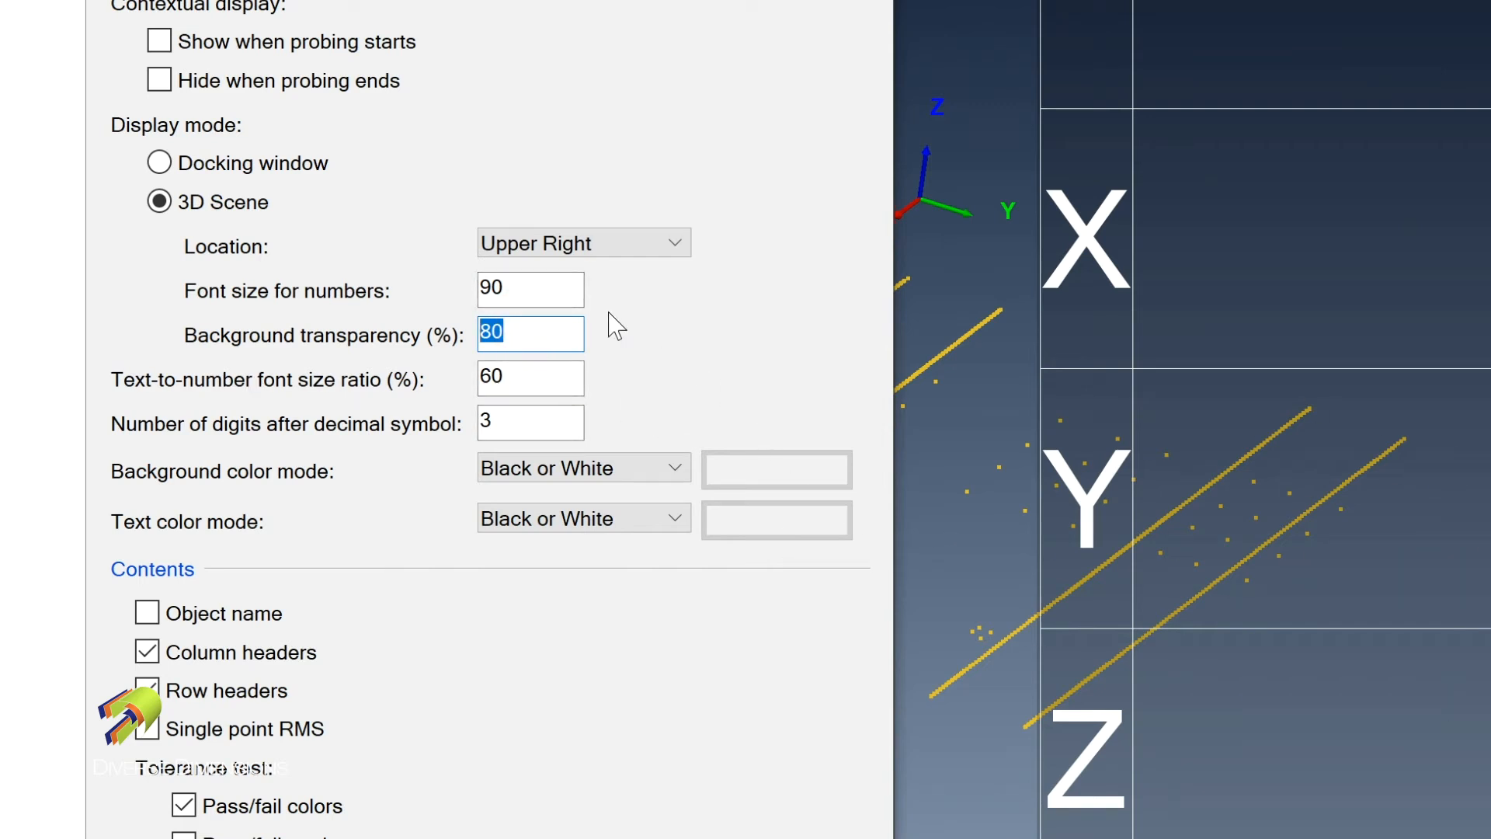
{"action": "type", "text": "0"}
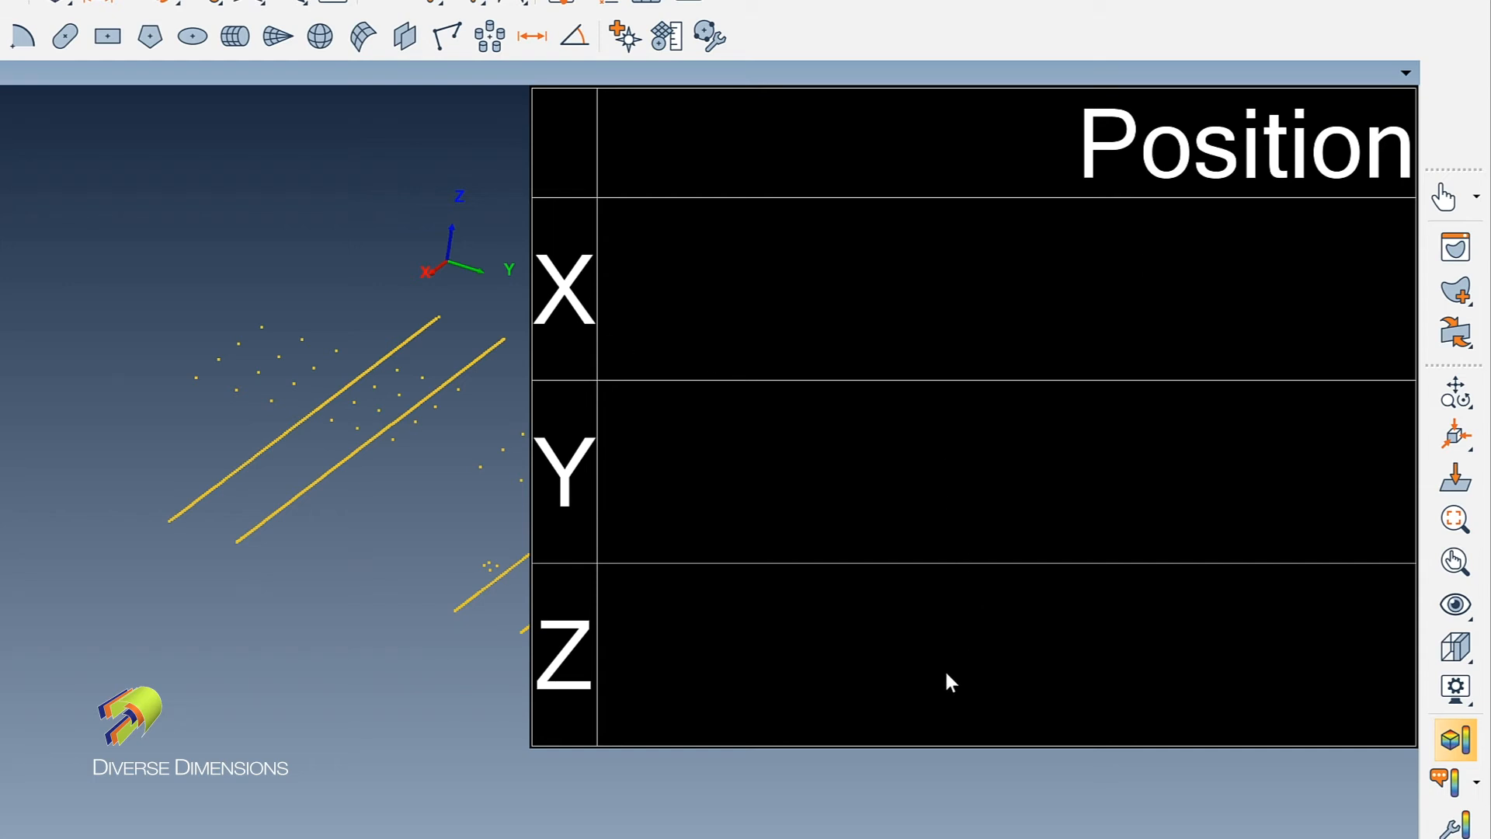
{"action": "mouse_move", "coordinate": [416, 328]}
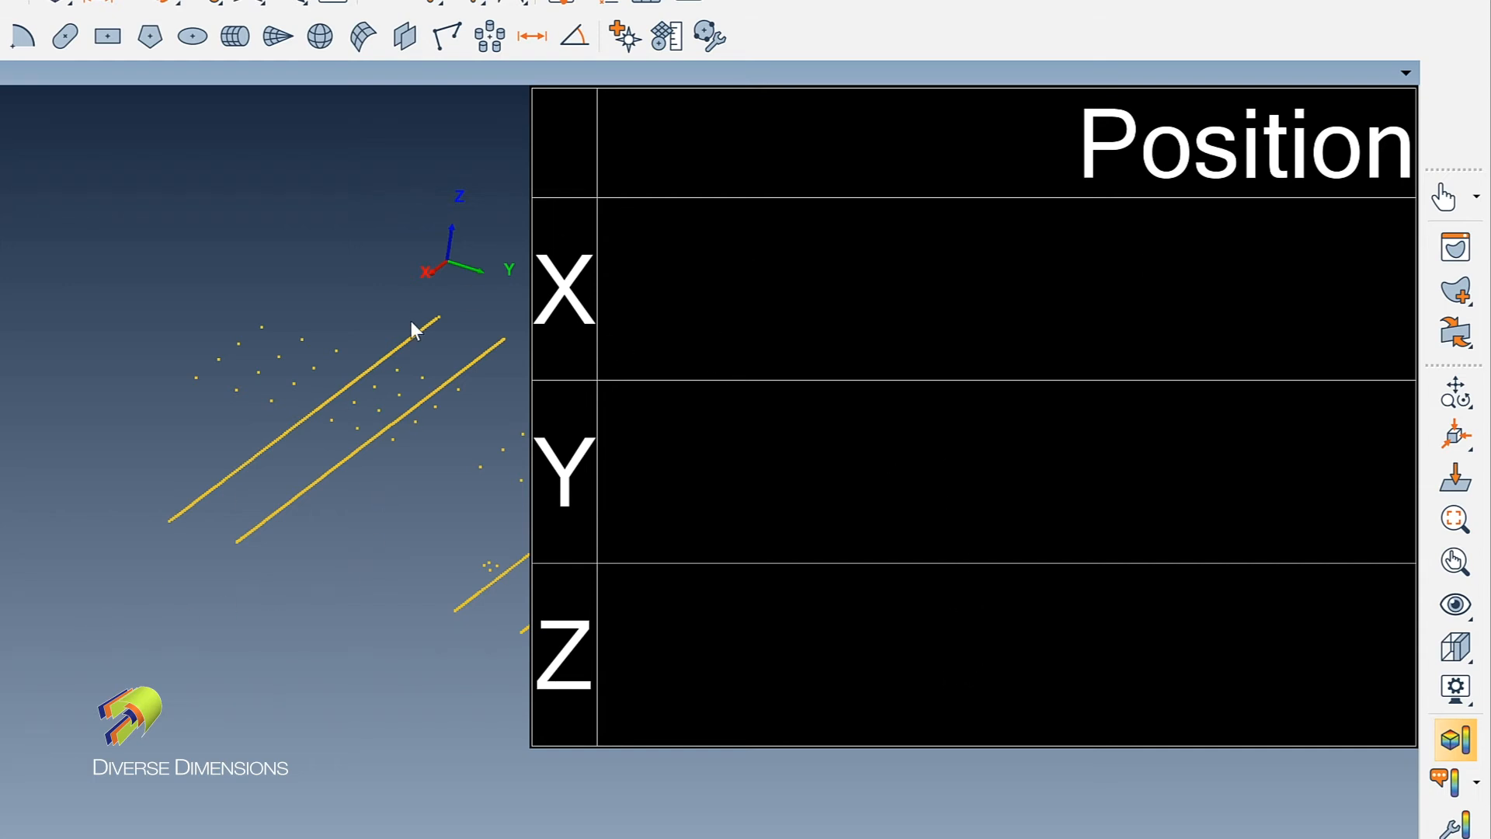
{"action": "mouse_move", "coordinate": [1202, 826]}
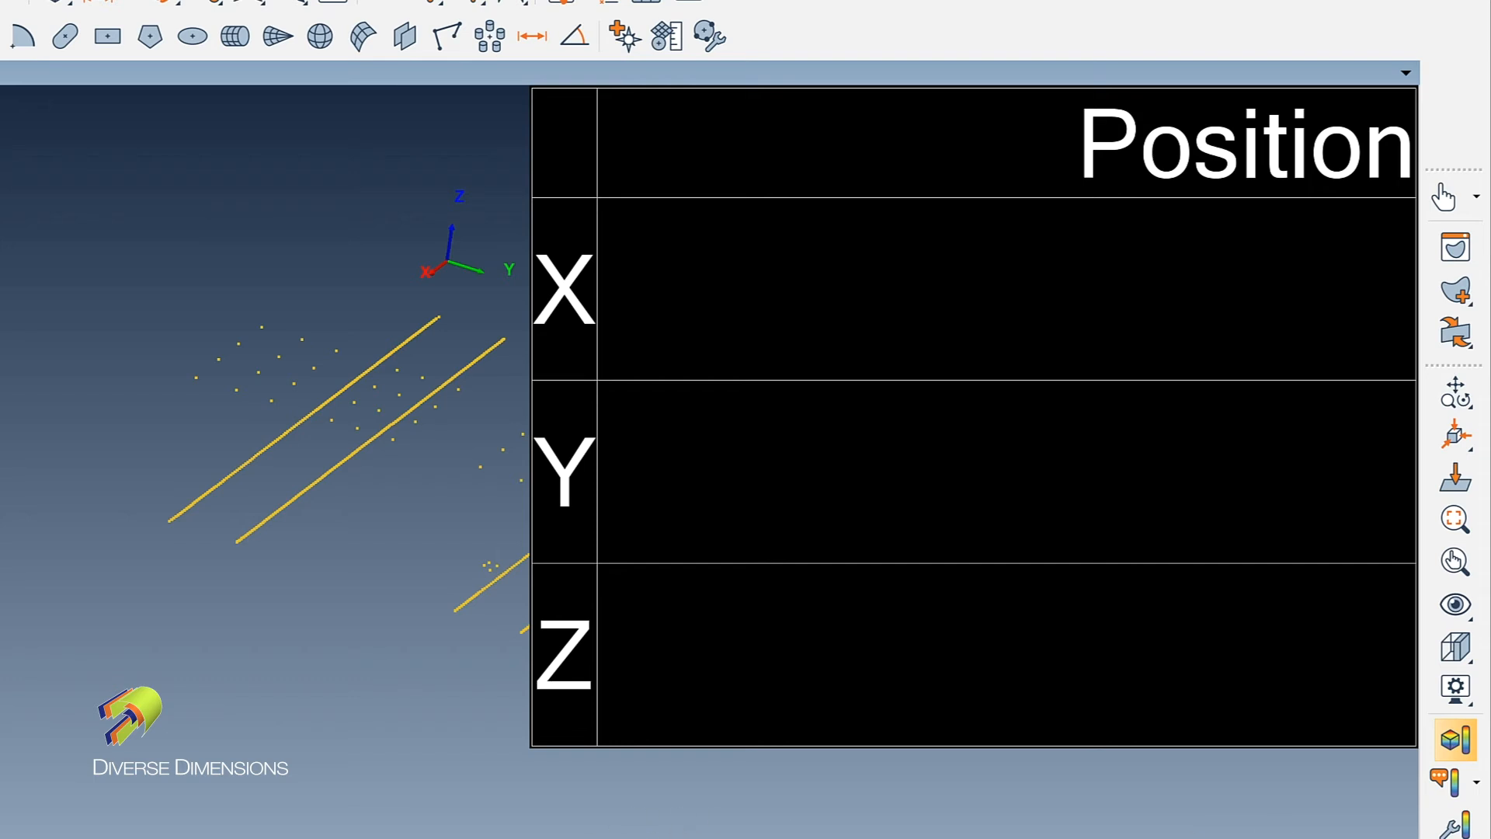
{"action": "mouse_move", "coordinate": [813, 326]}
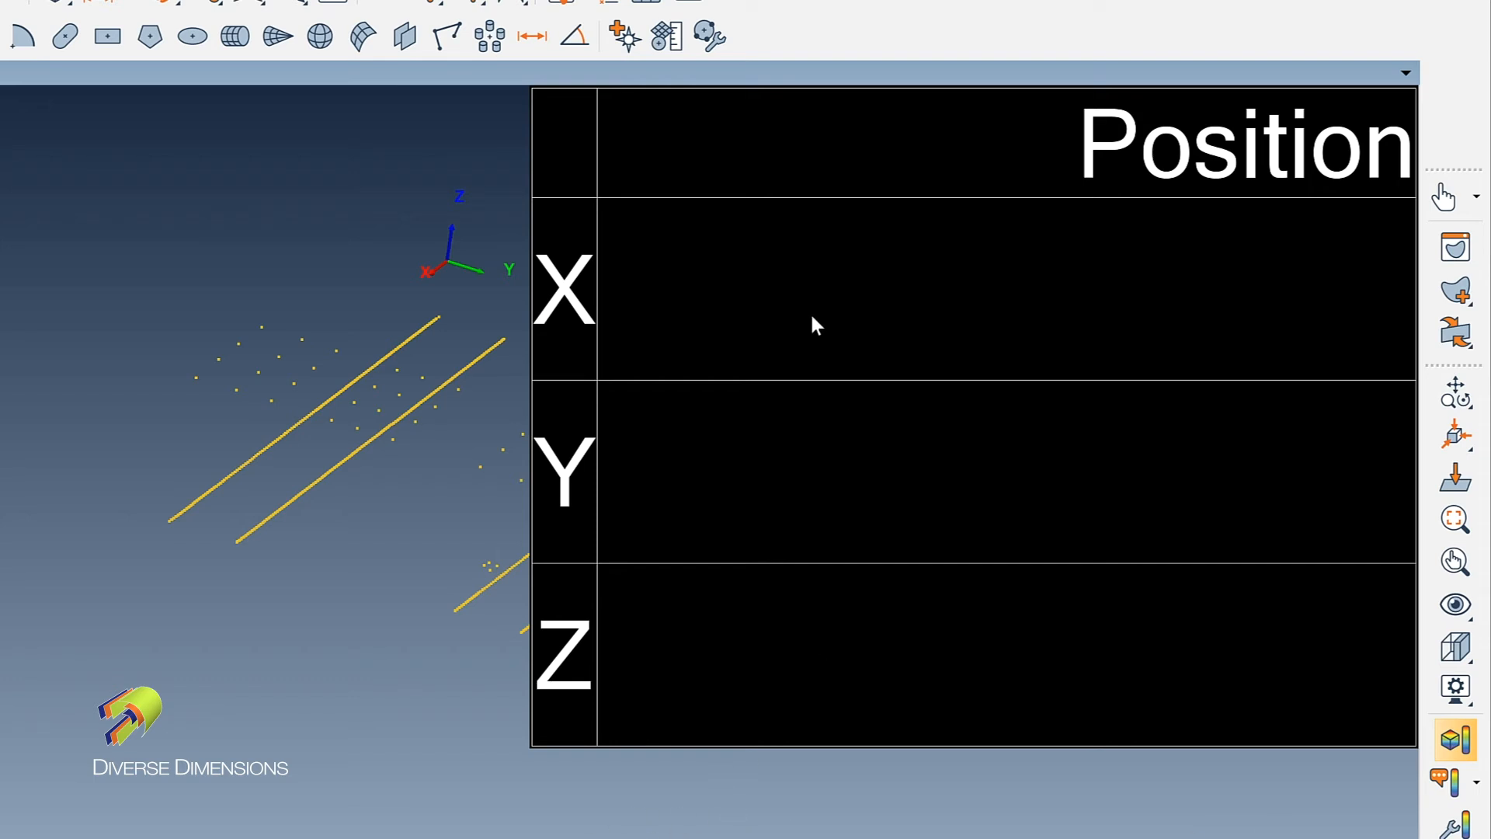
{"action": "mouse_move", "coordinate": [915, 662]}
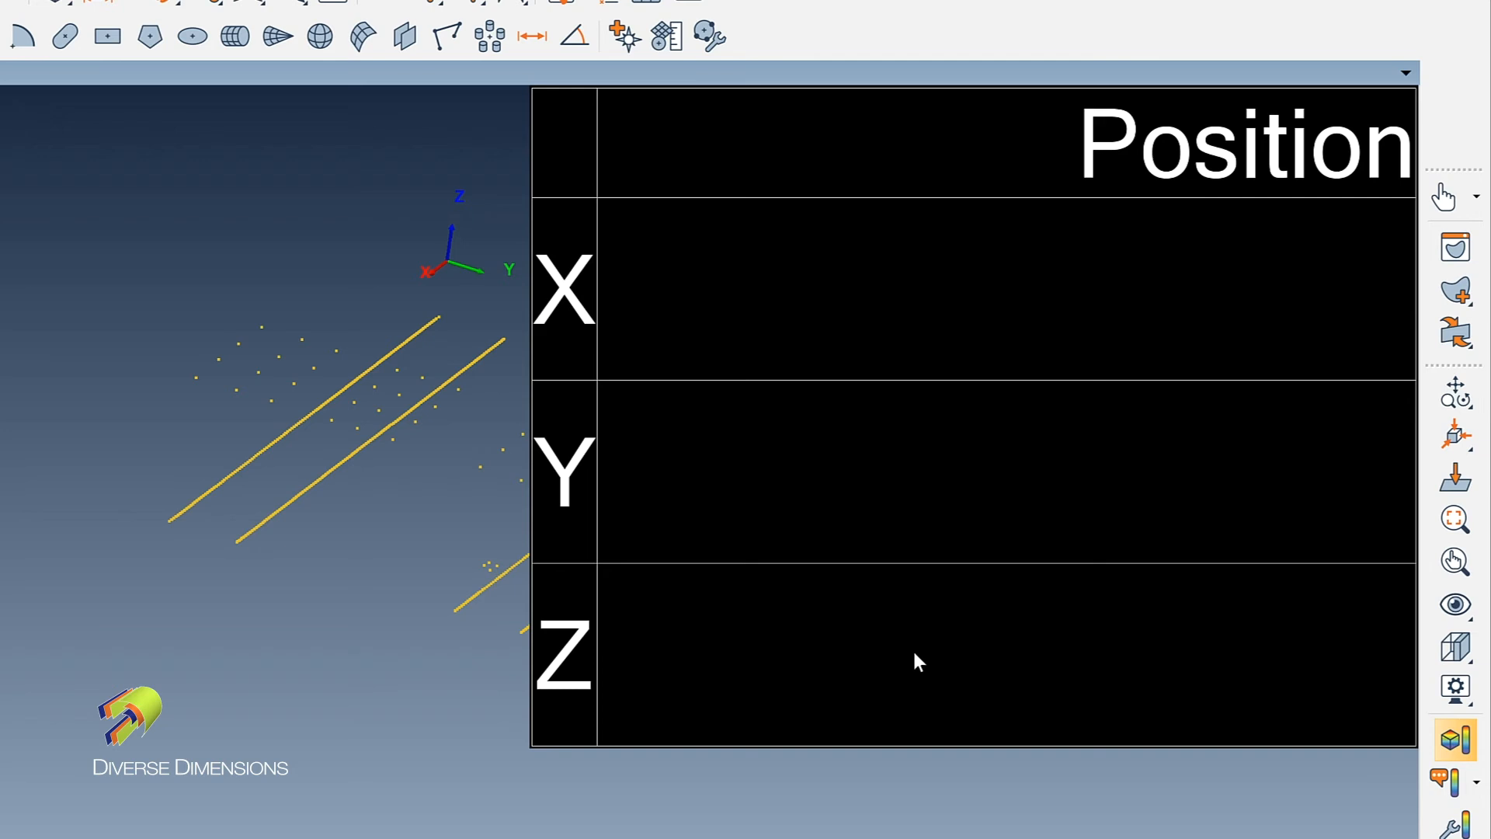